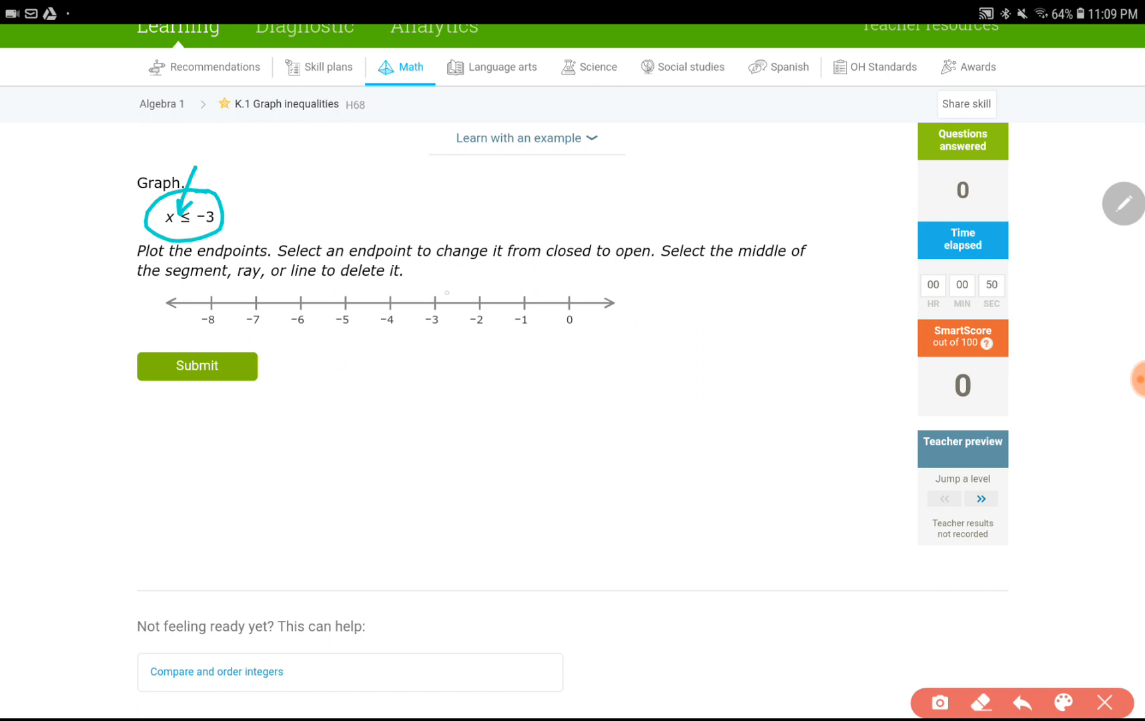
Plot a point at −3, toggle it open and back to closed, then delete it.
left_click(432, 304)
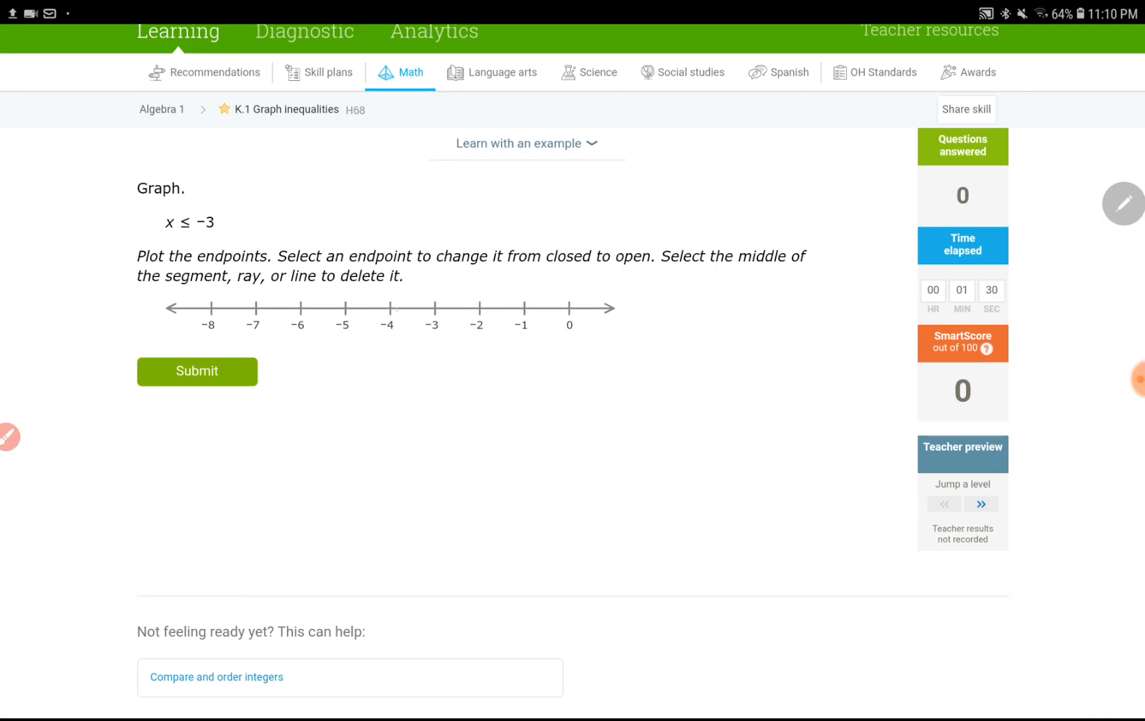
left_click(433, 308)
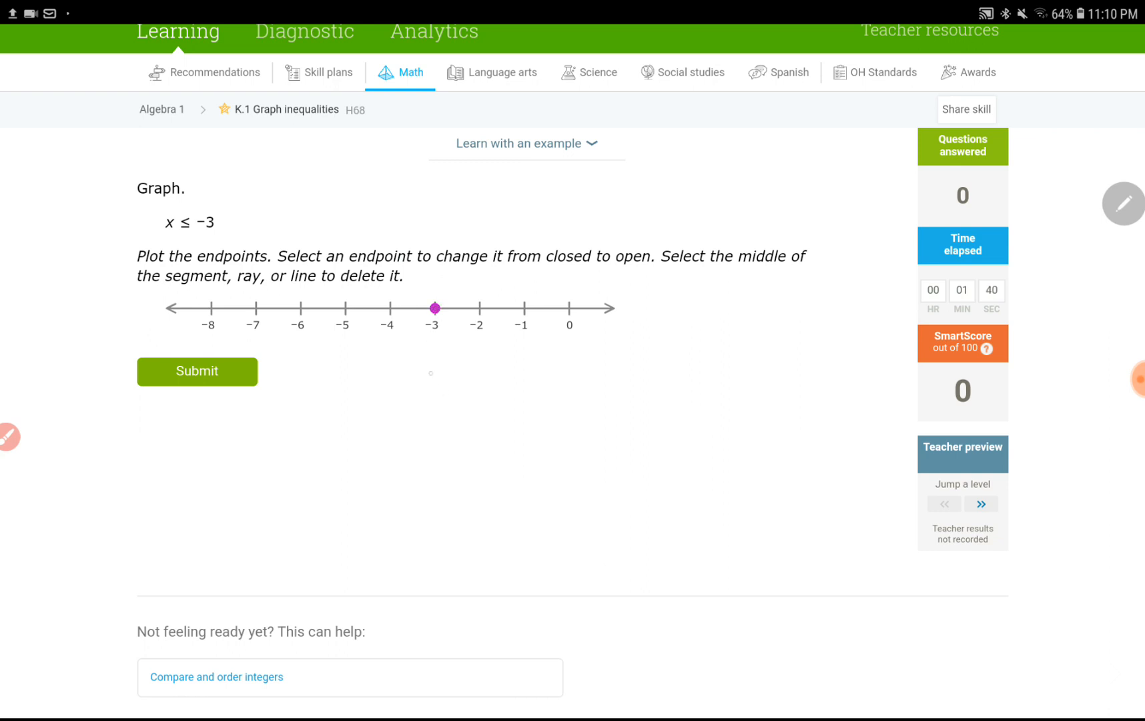
left_click(433, 309)
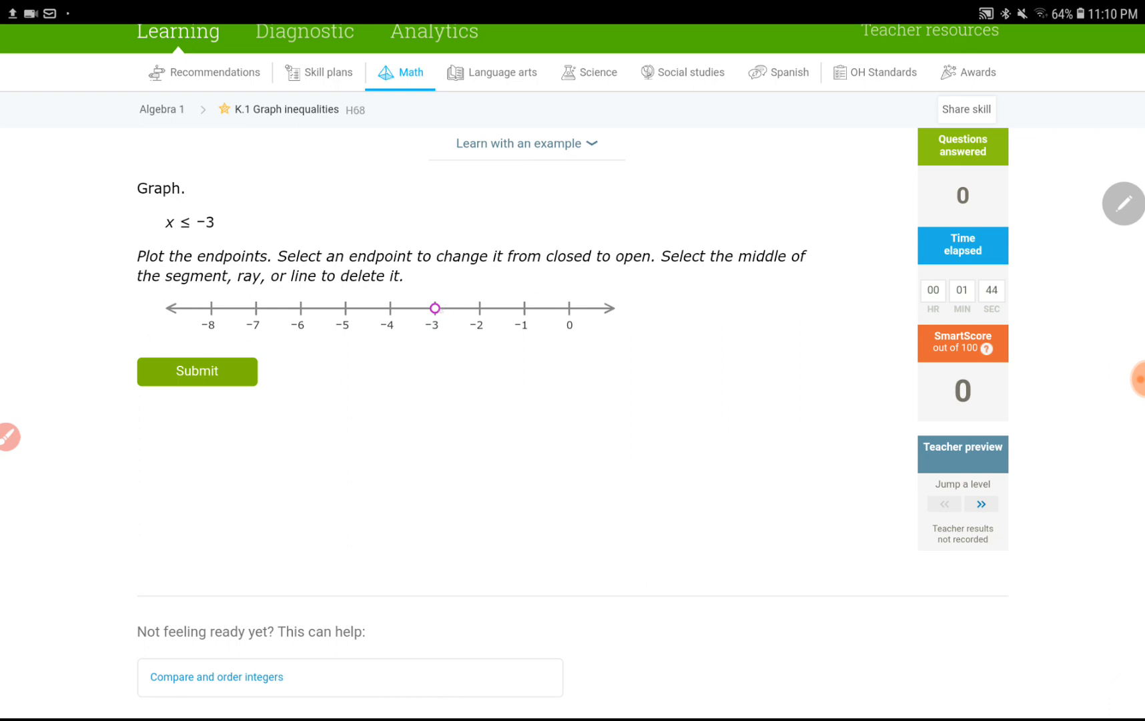
left_click(434, 308)
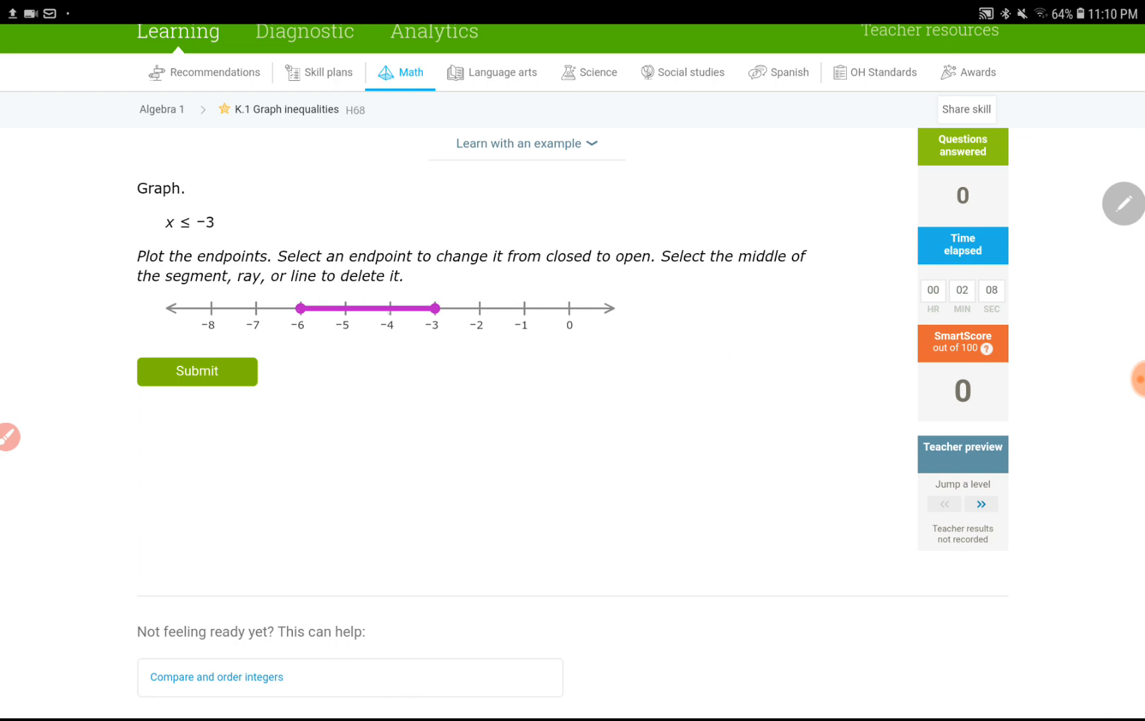
left_click(363, 308)
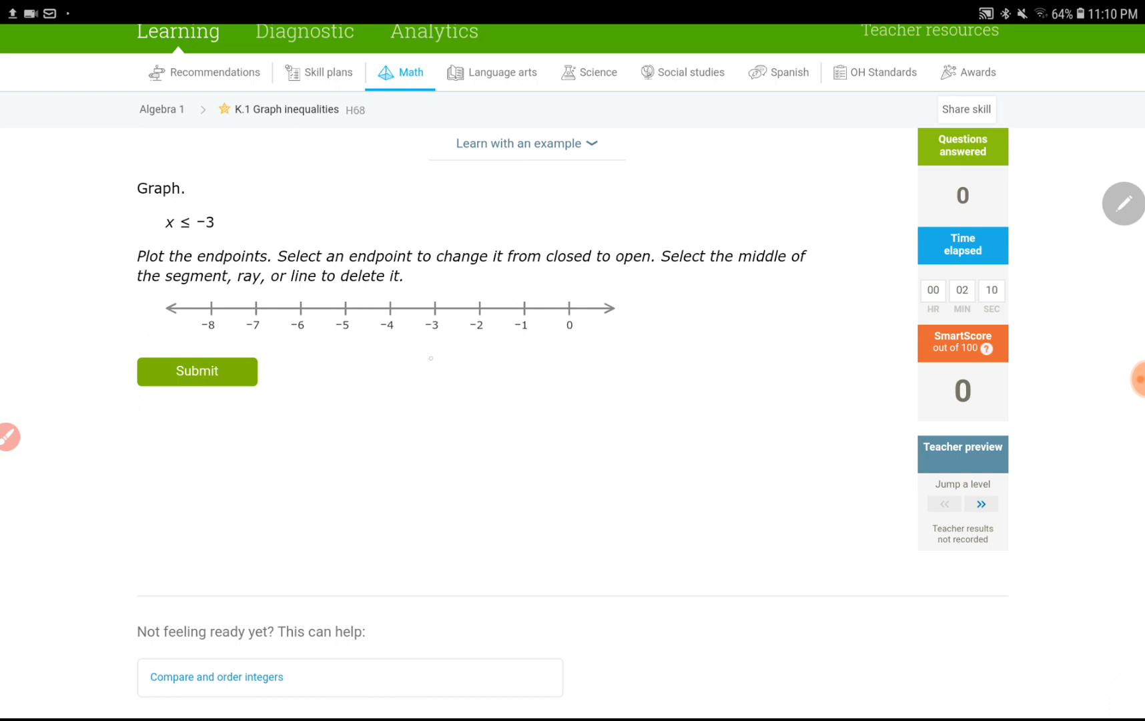
Graph x ≤ −3 as a closed point at −3 with a ray extending left.
left_click(431, 308)
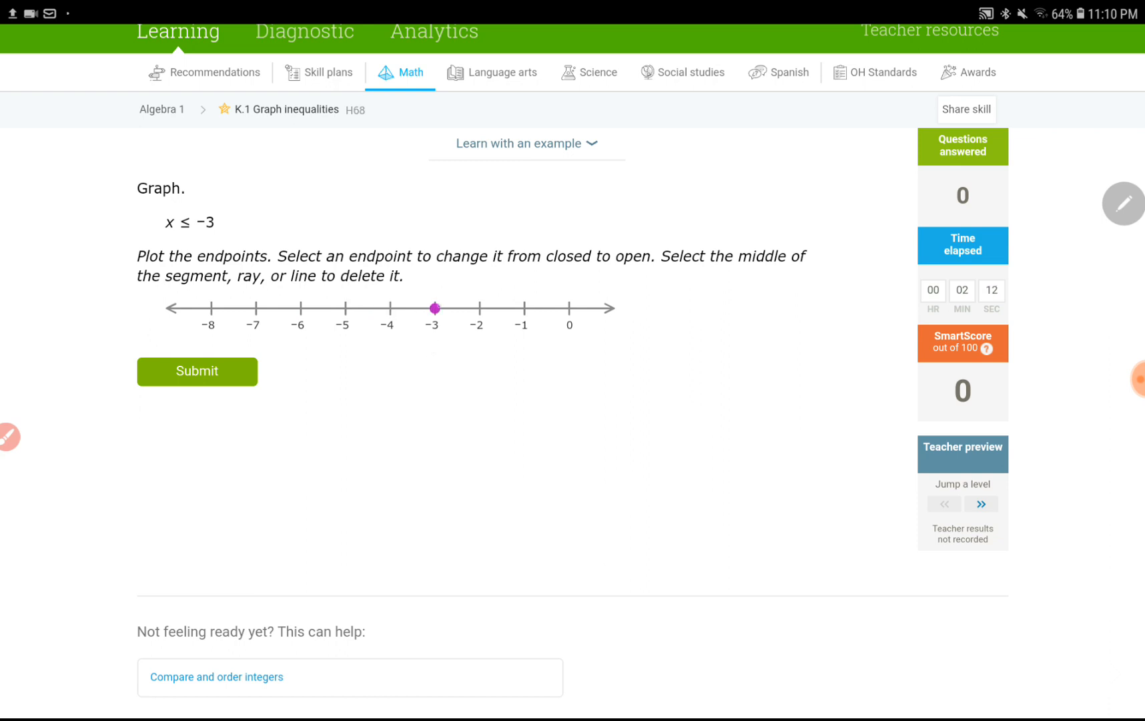
left_click(253, 308)
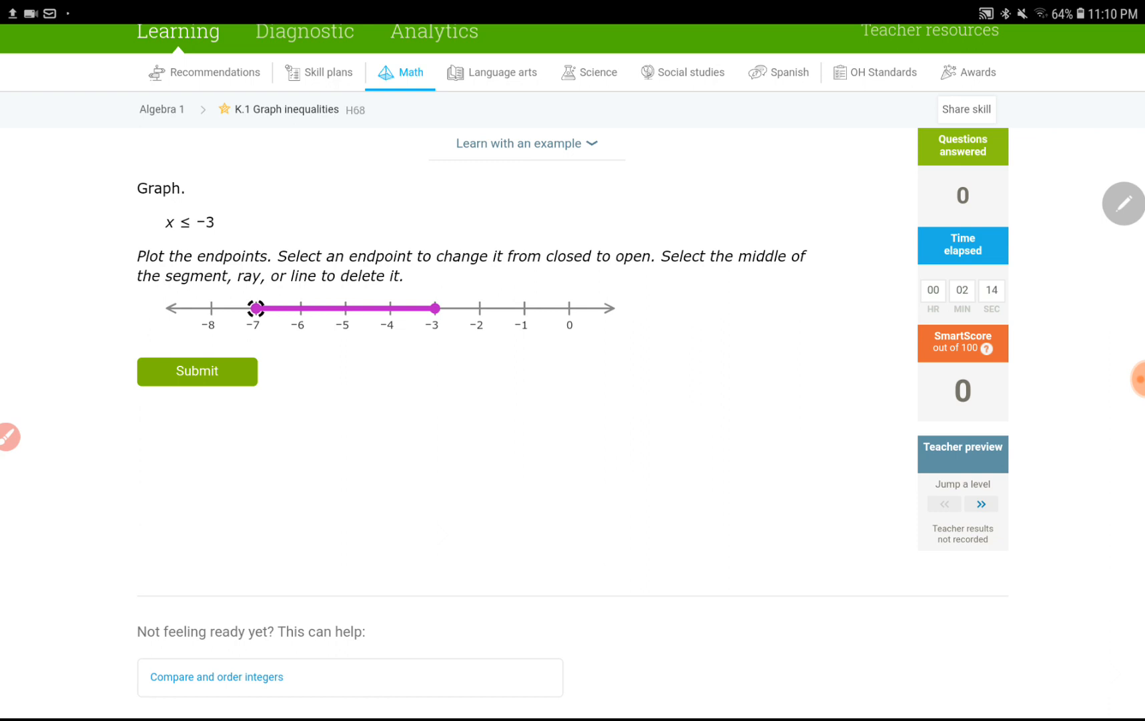
left_click(255, 309)
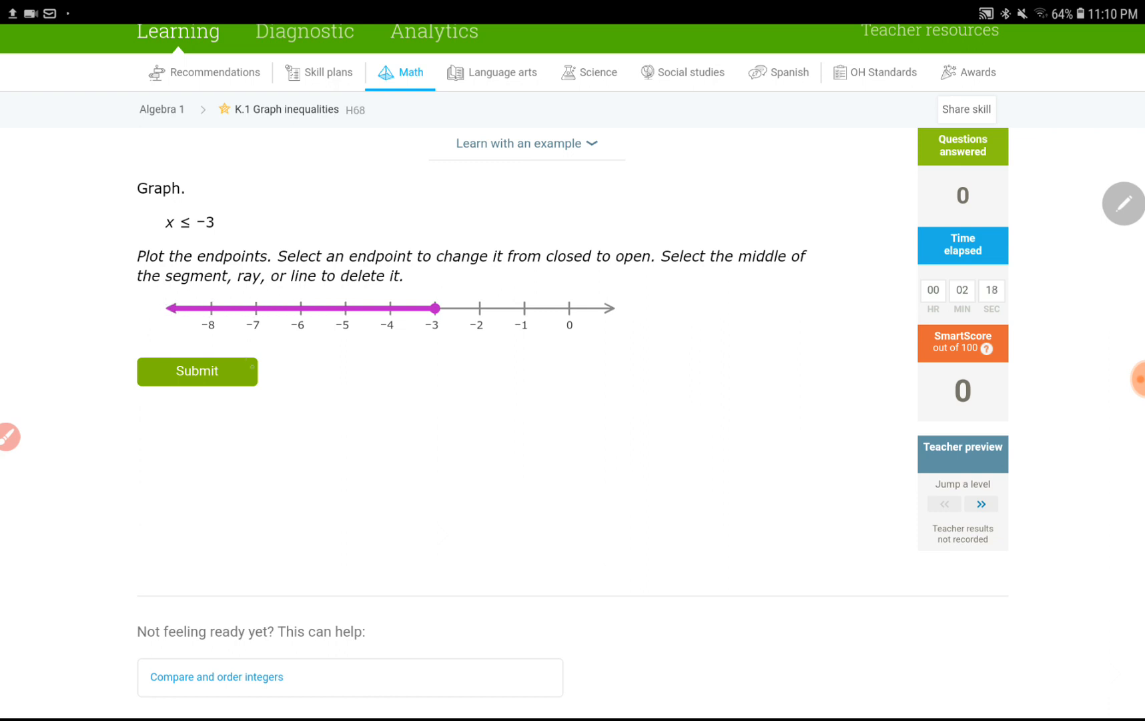
Submit the x ≤ −3 graph, jump ahead to x ≤ 46, and plot a closed point at 46.
left_click(196, 371)
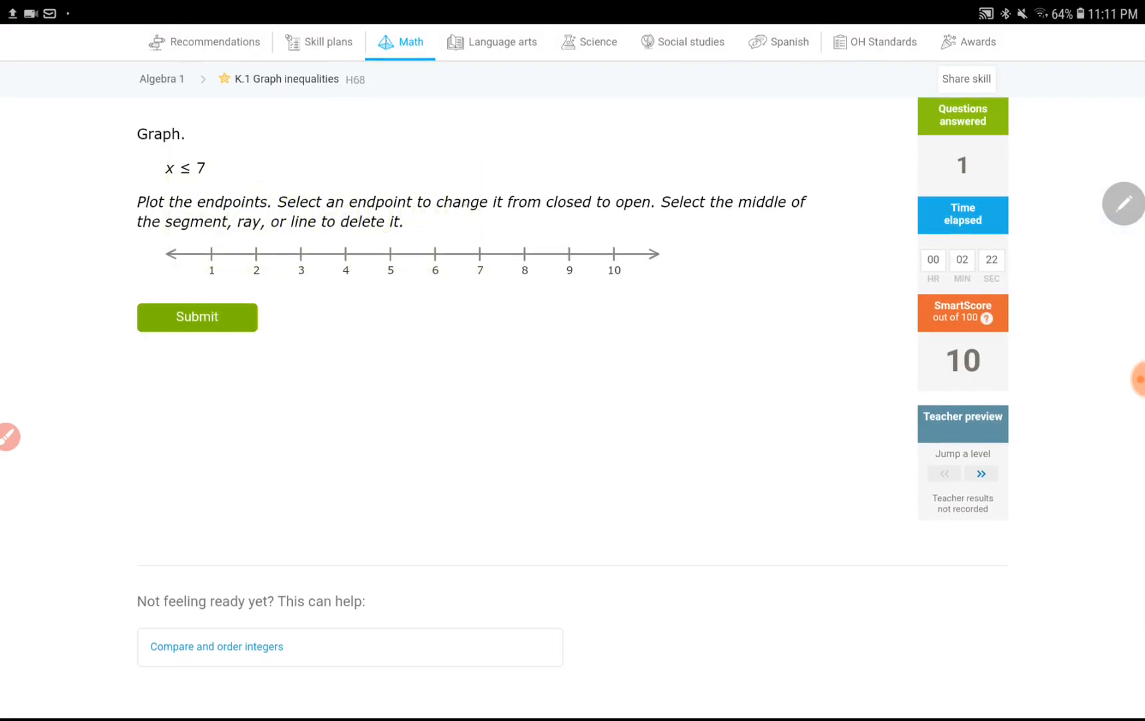
left_click(479, 256)
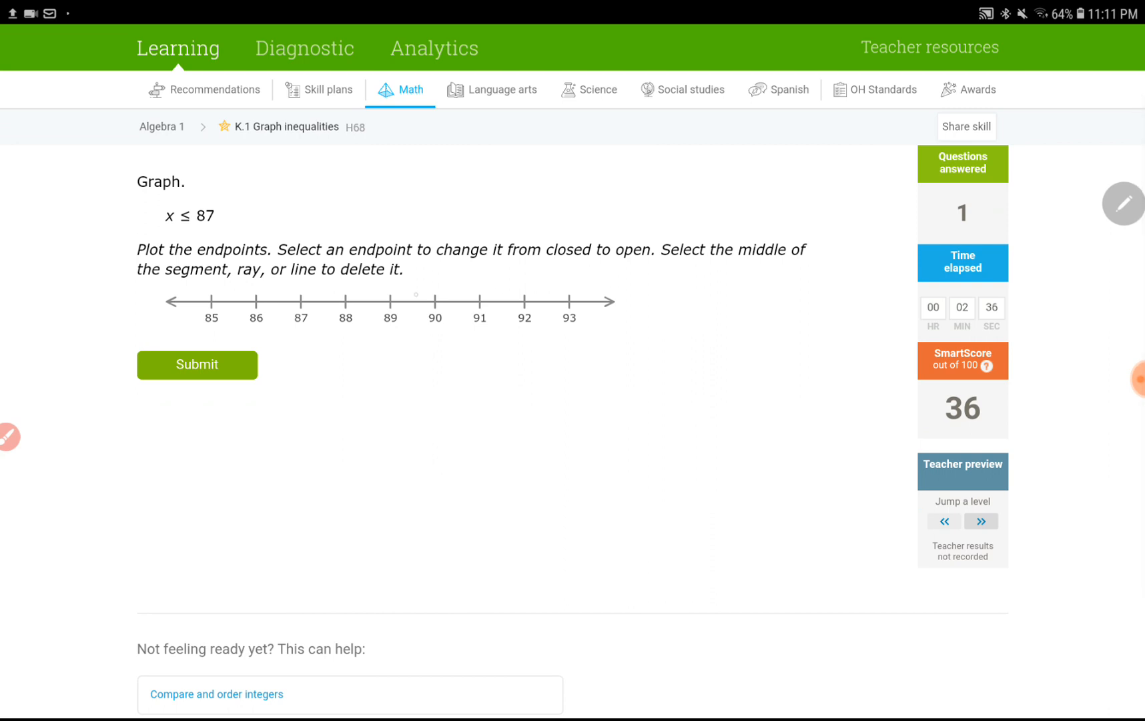
left_click(301, 302)
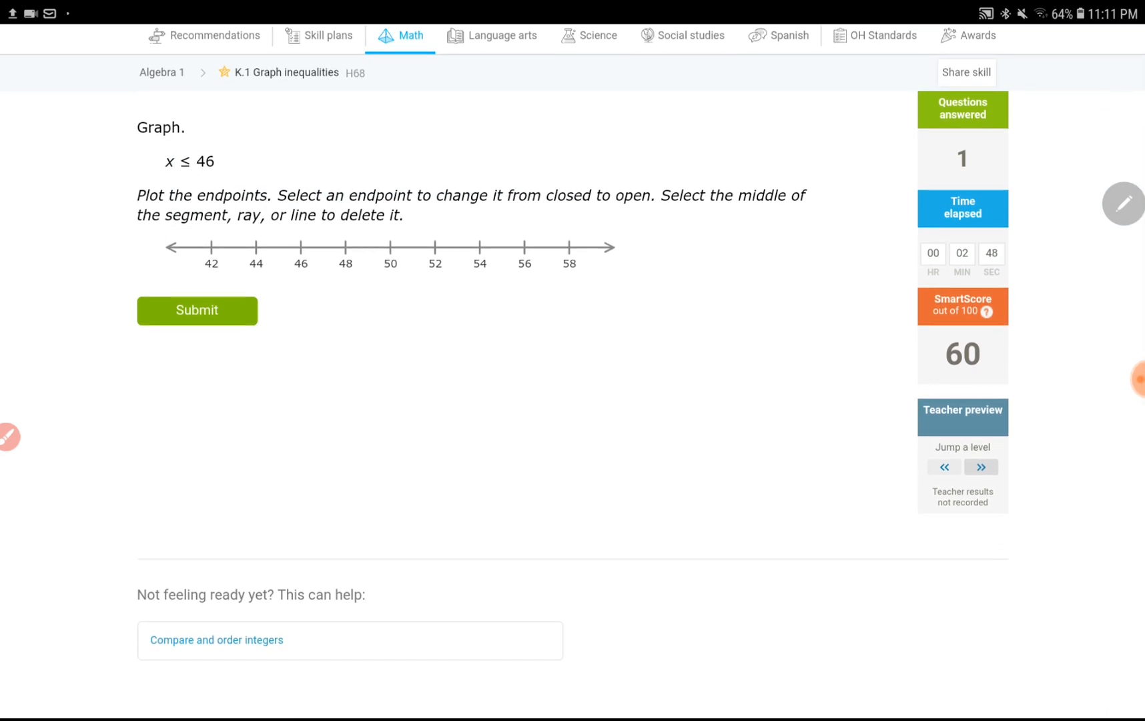
left_click(301, 247)
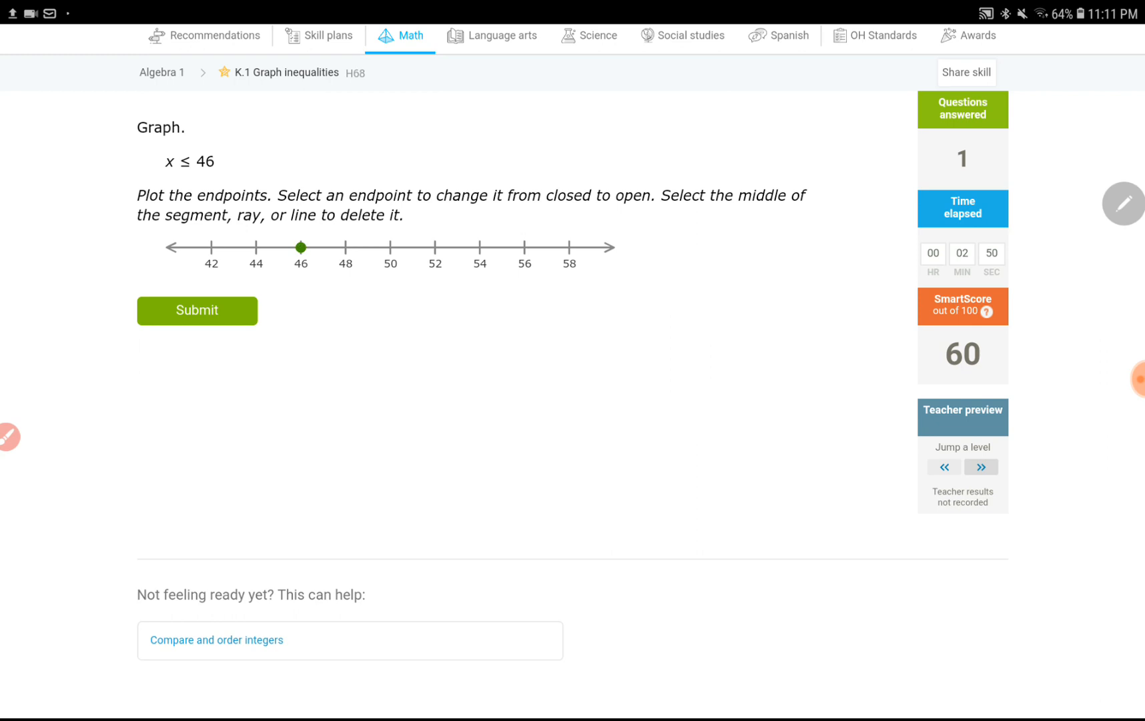
Step through Teacher preview levels (81, 60, 36, start), returning to SmartScore 60.
left_click(197, 309)
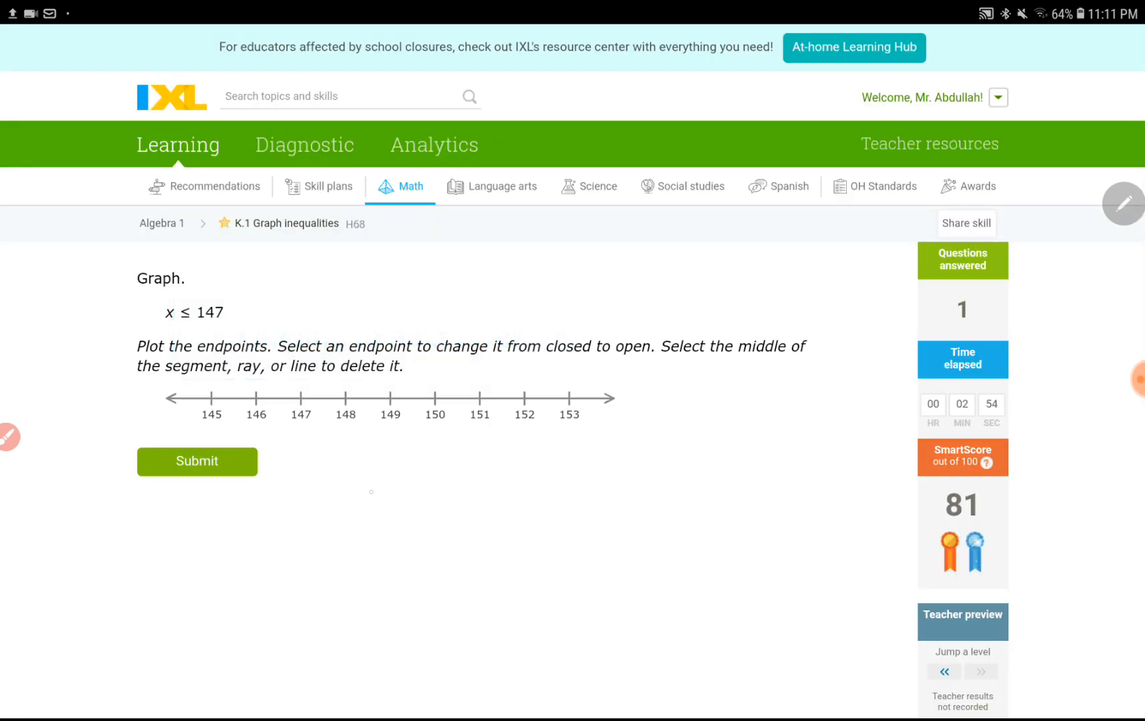
left_click(944, 672)
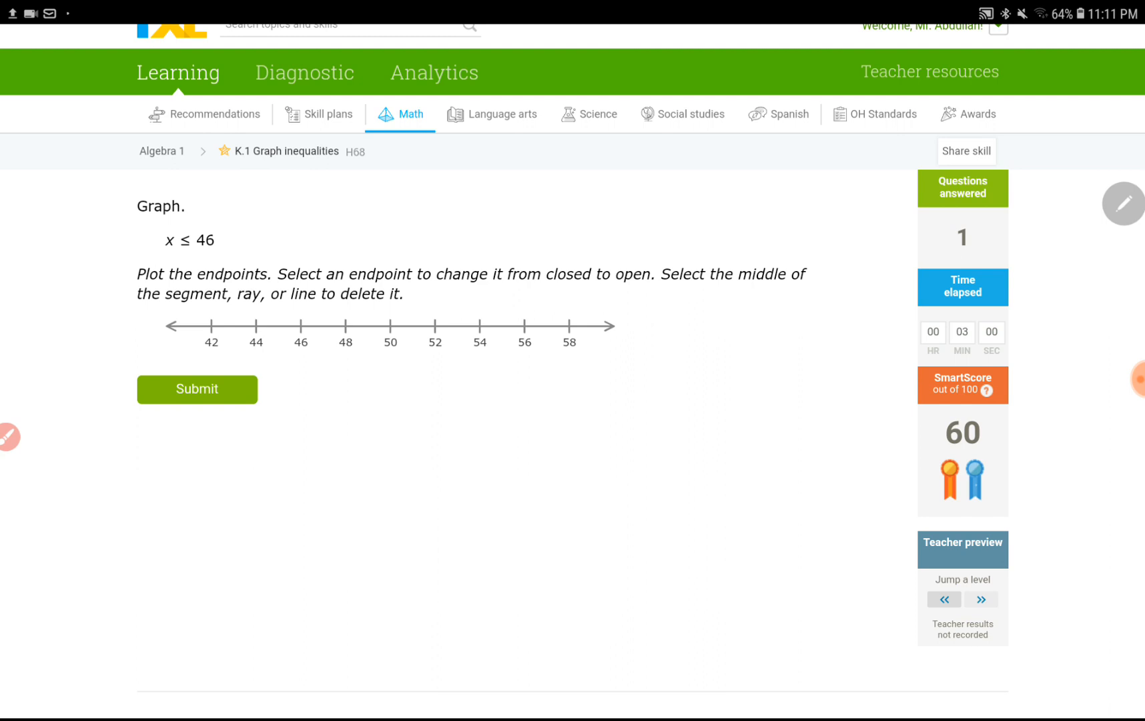
left_click(943, 599)
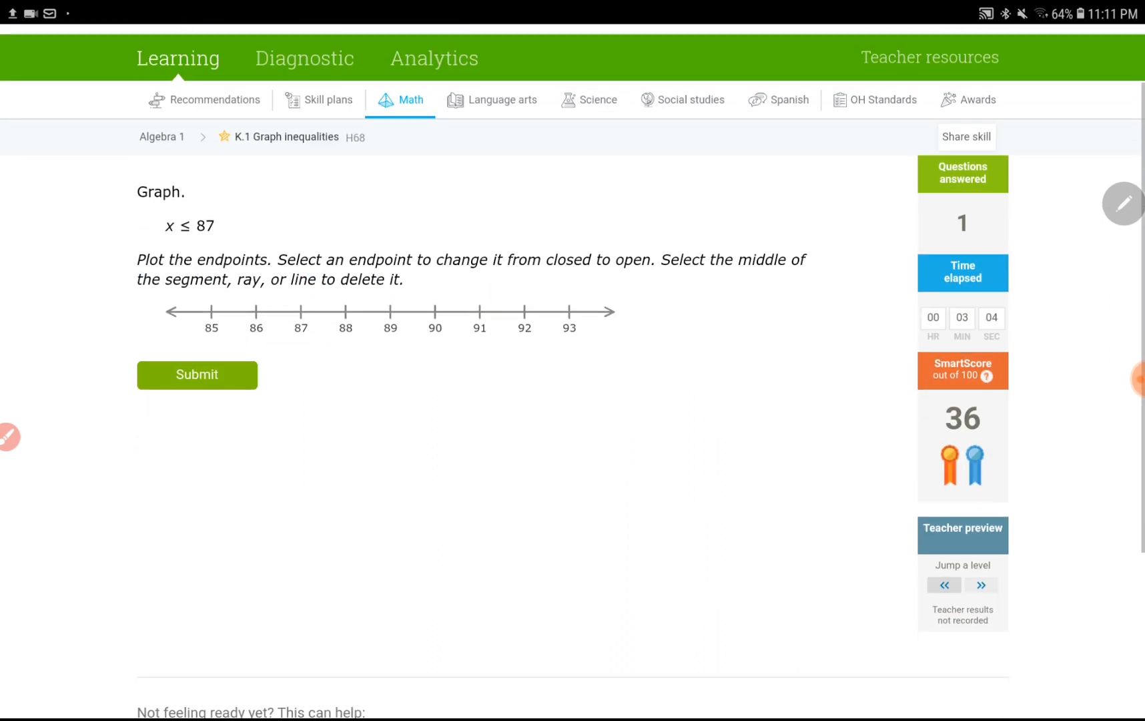
left_click(943, 585)
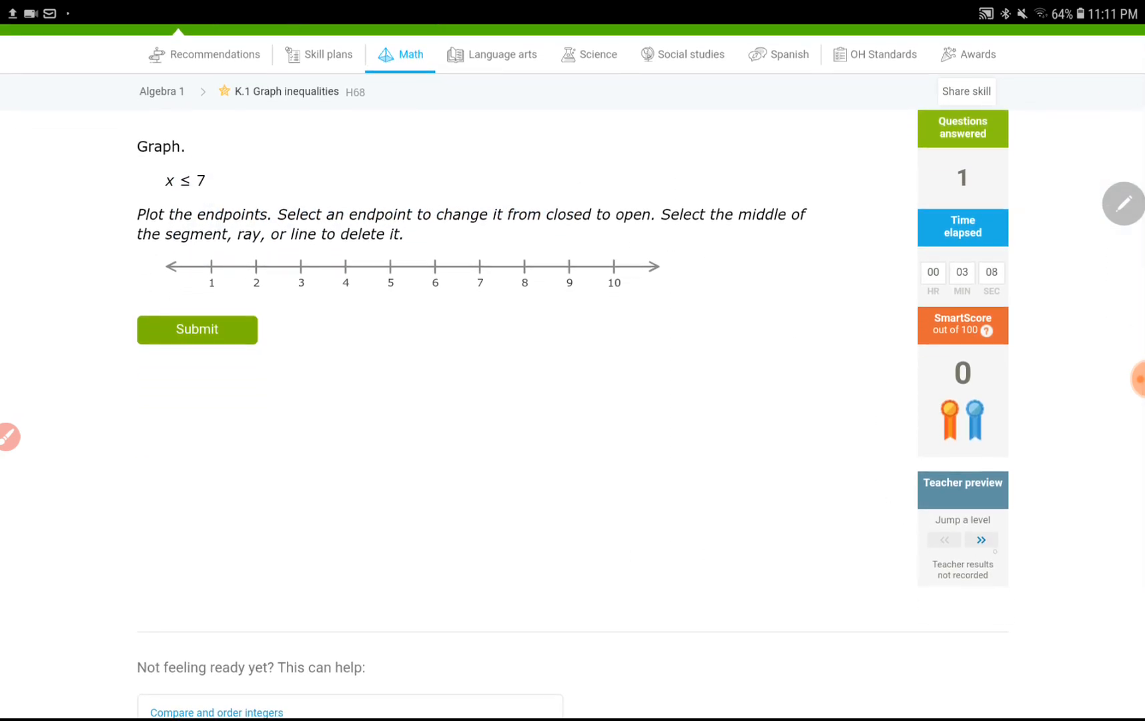
left_click(982, 539)
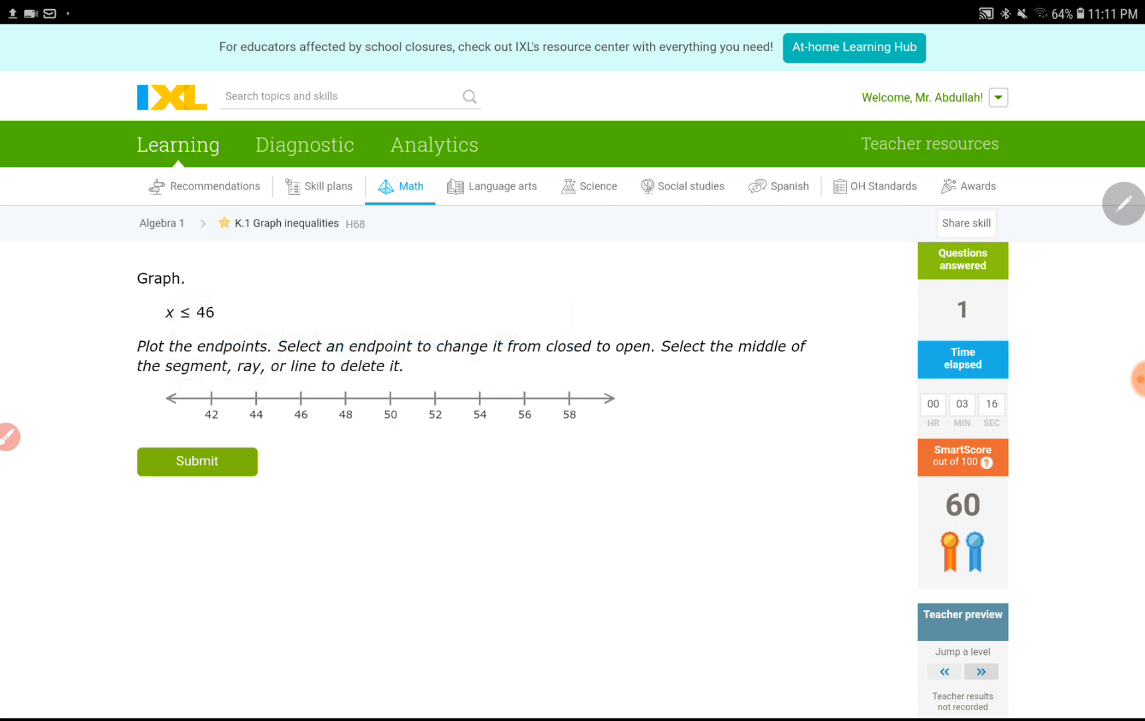
scroll("up", 3)
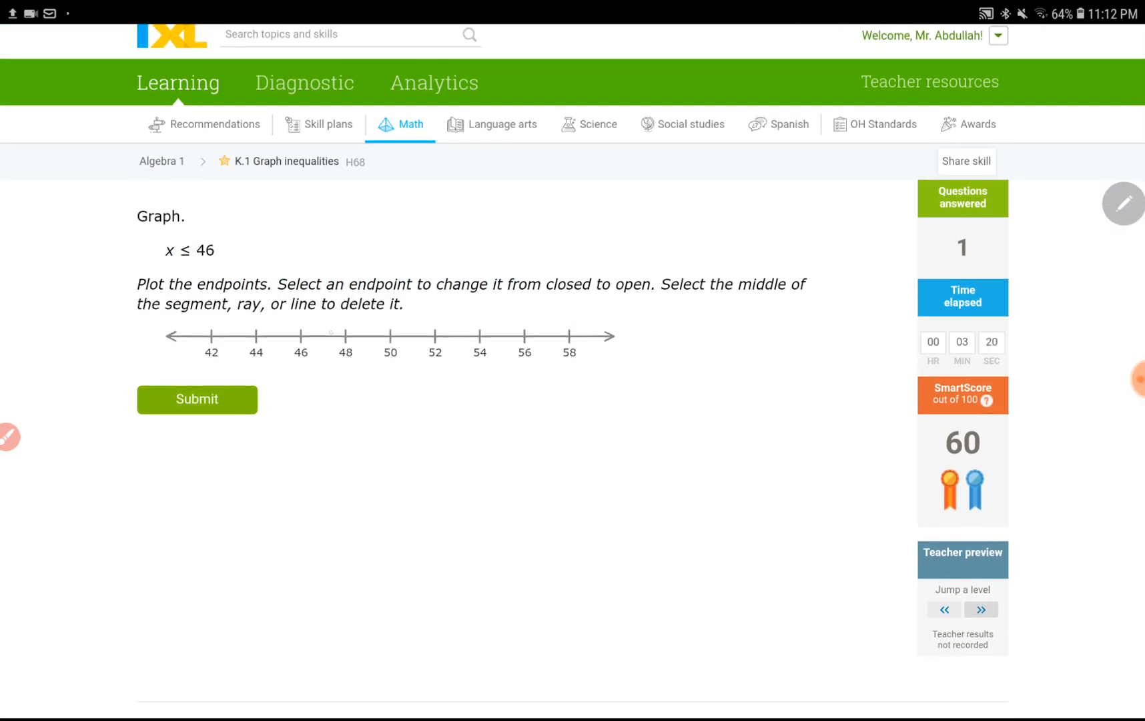
Make the 46 endpoint open, submit the incorrect x ≤ 46 graph, and load x ≤ 875.
left_click(301, 337)
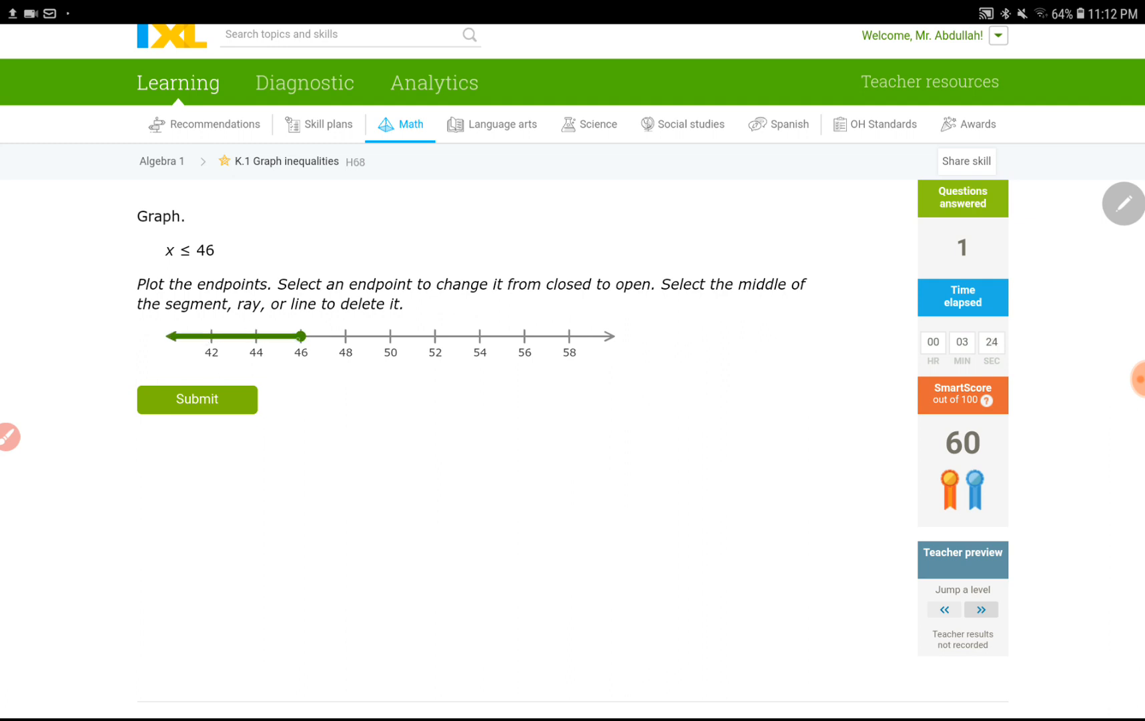
left_click(301, 336)
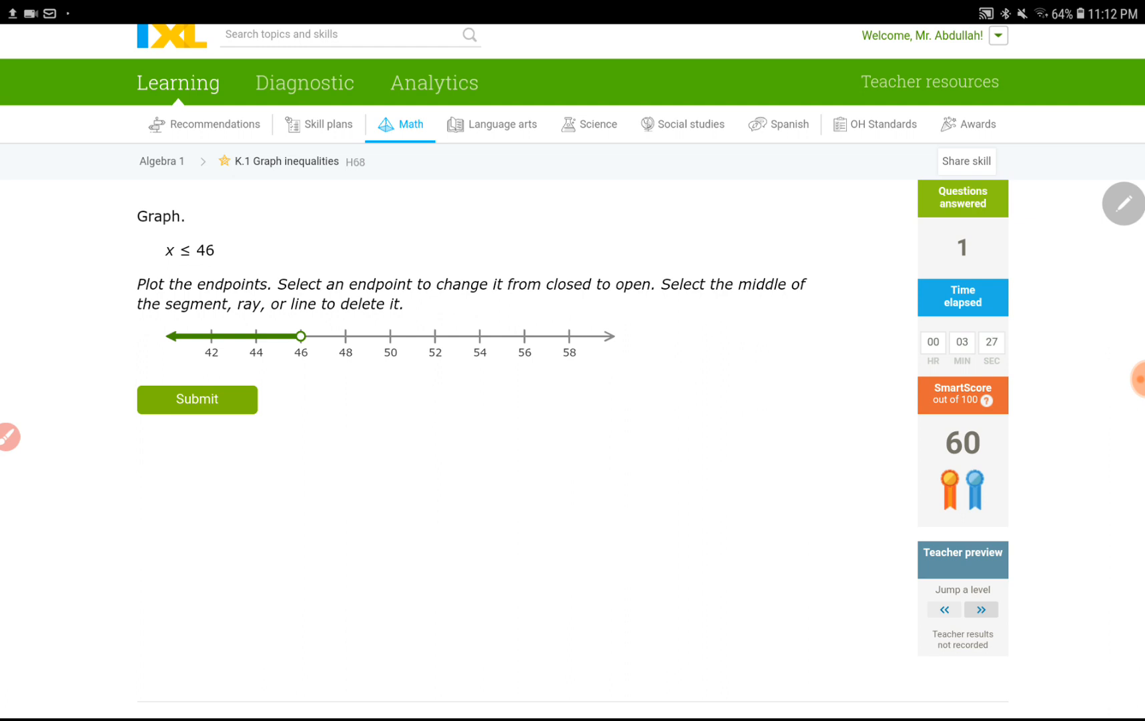
left_click(196, 399)
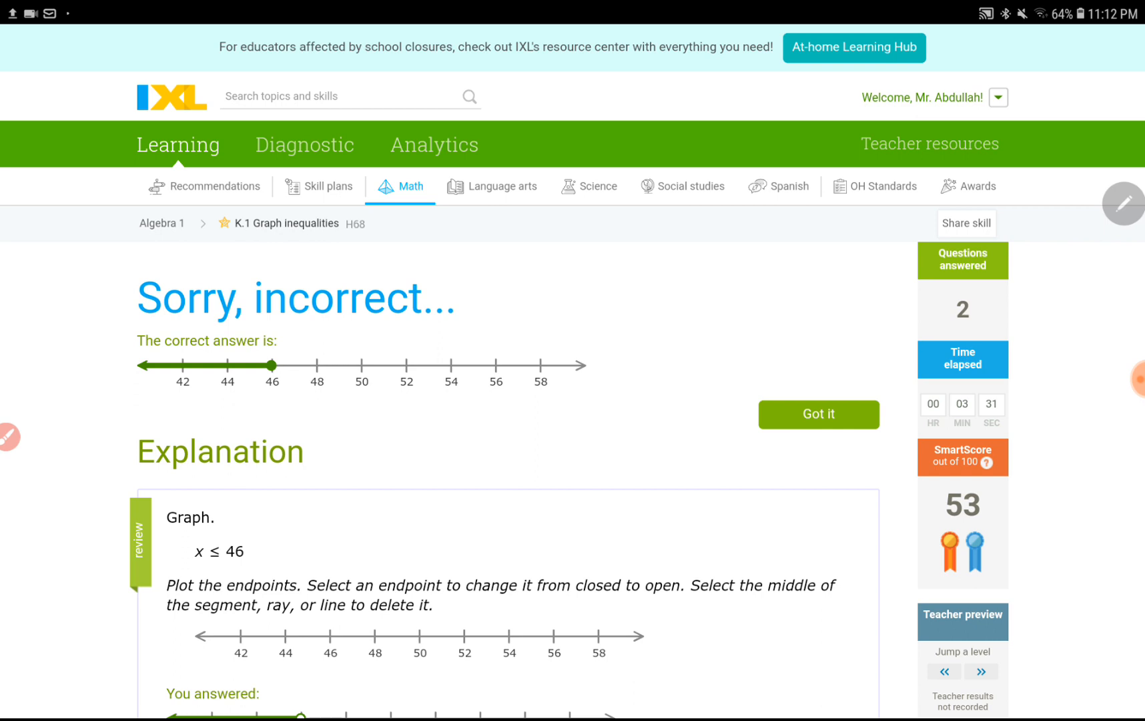
left_click(818, 414)
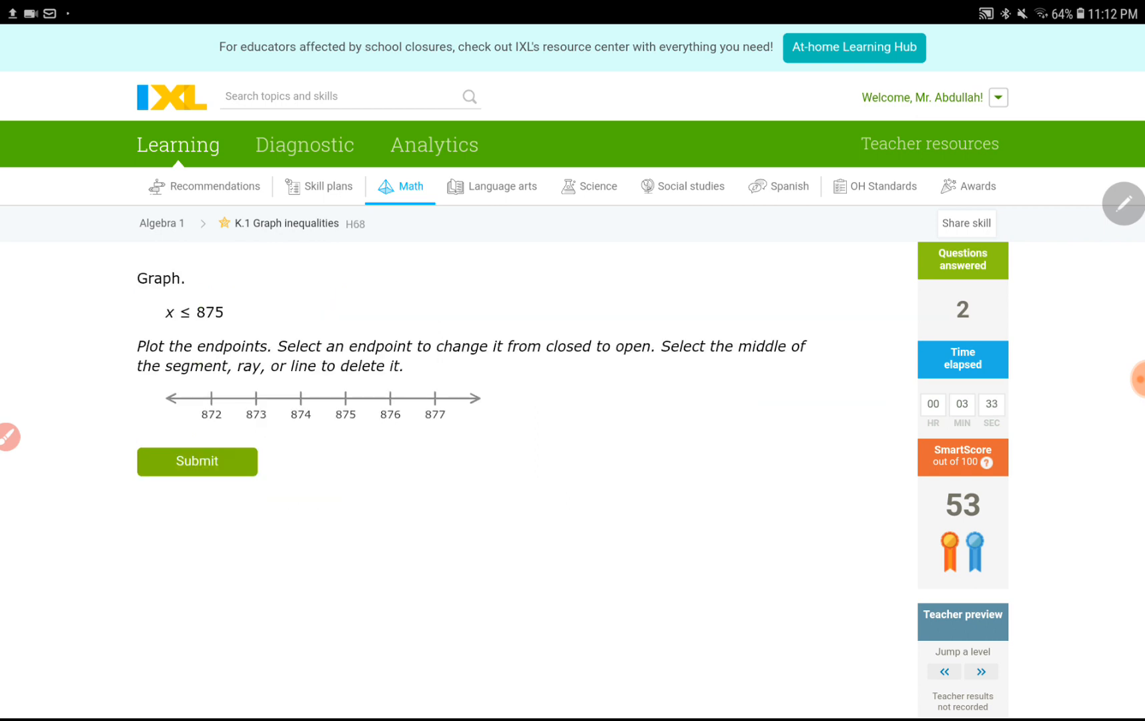
Scroll down to the x ≤ 6 number line and plot a closed endpoint at 6.
scroll("down", 3)
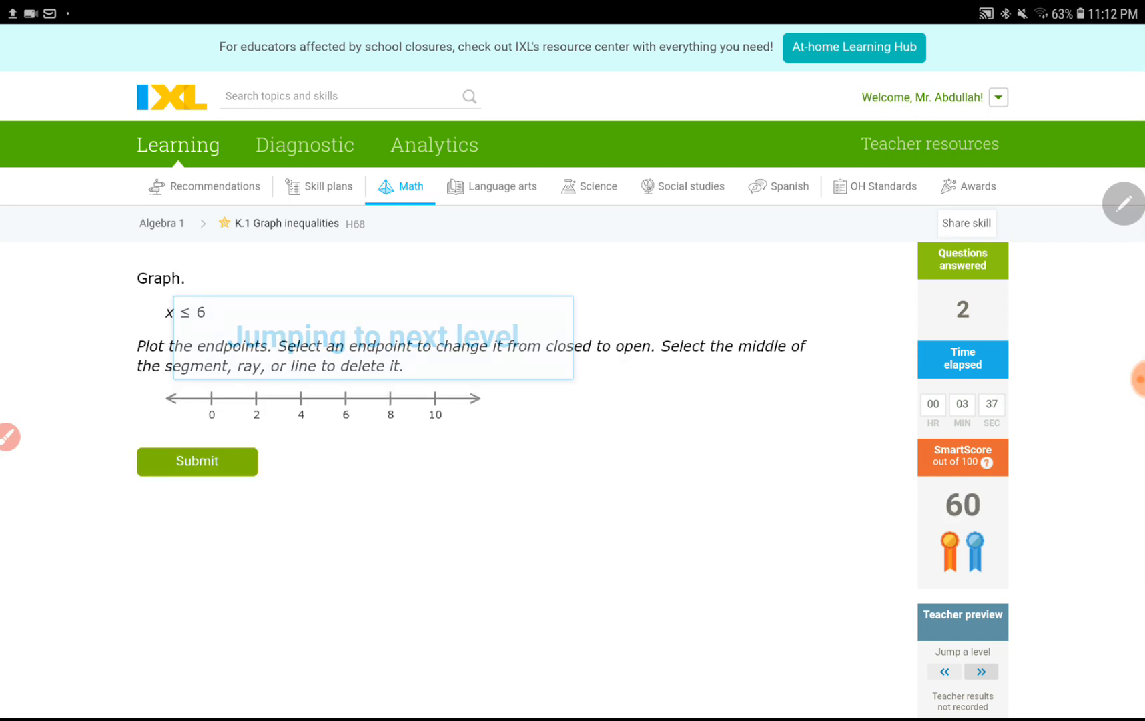
scroll("down", 3)
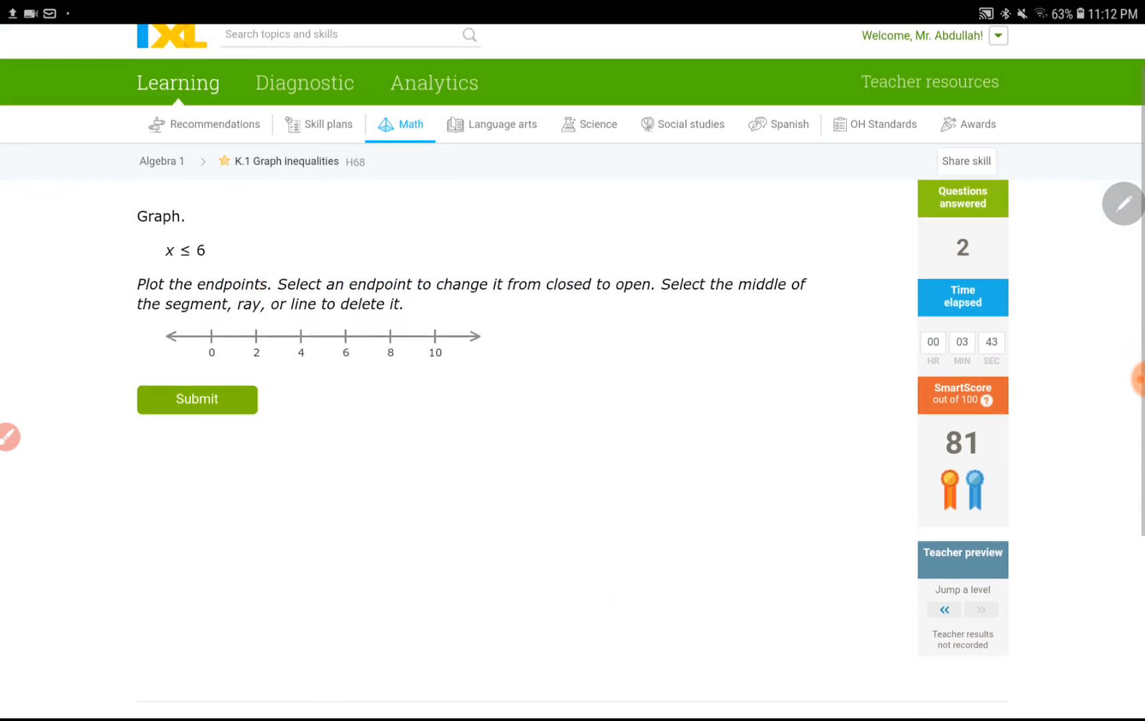
scroll("down", 3)
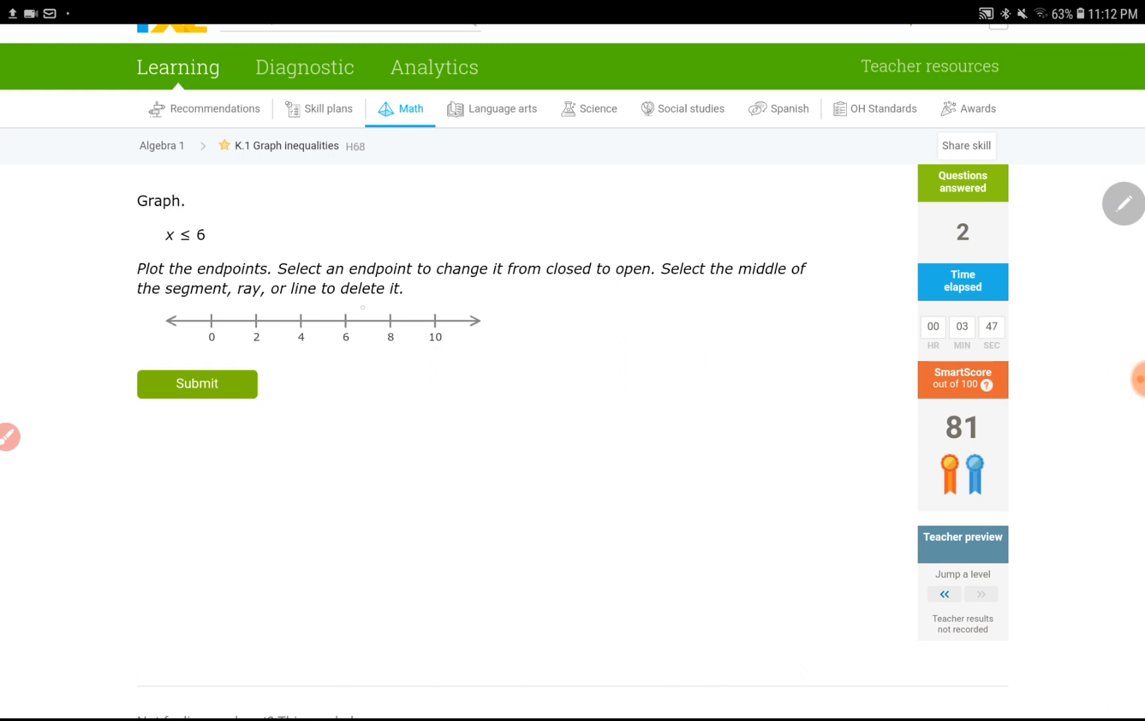
left_click(346, 320)
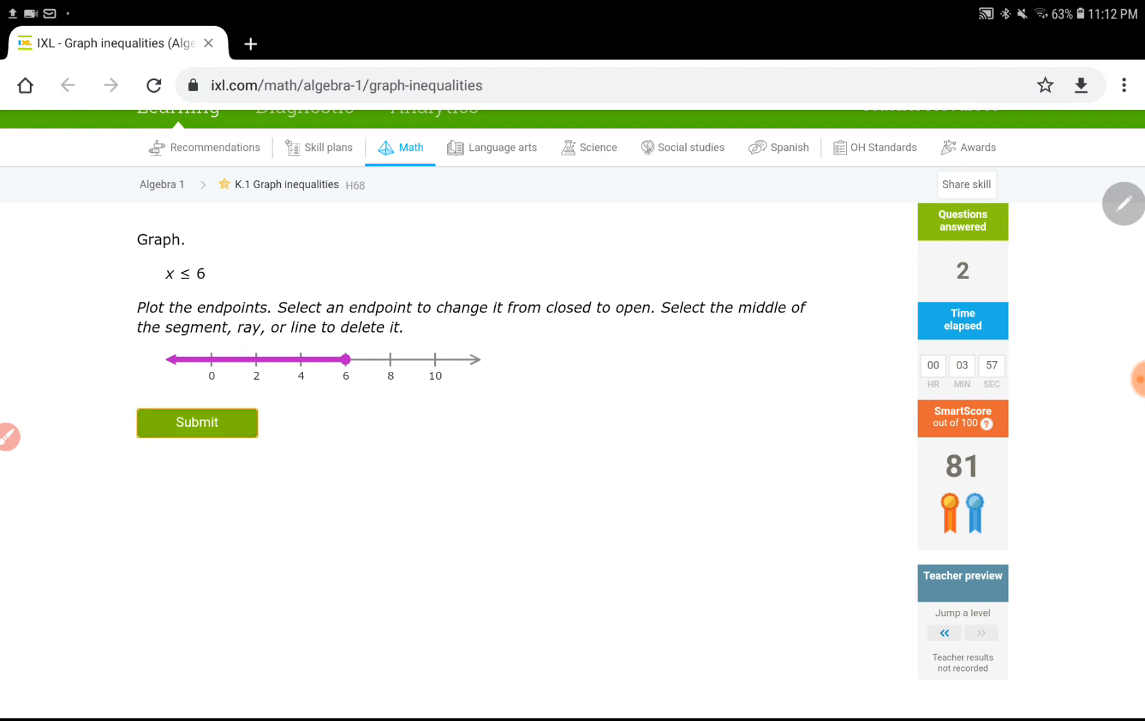
Submit the x ≤ 6 graph and bring the x ≥ 0 question into view.
left_click(196, 422)
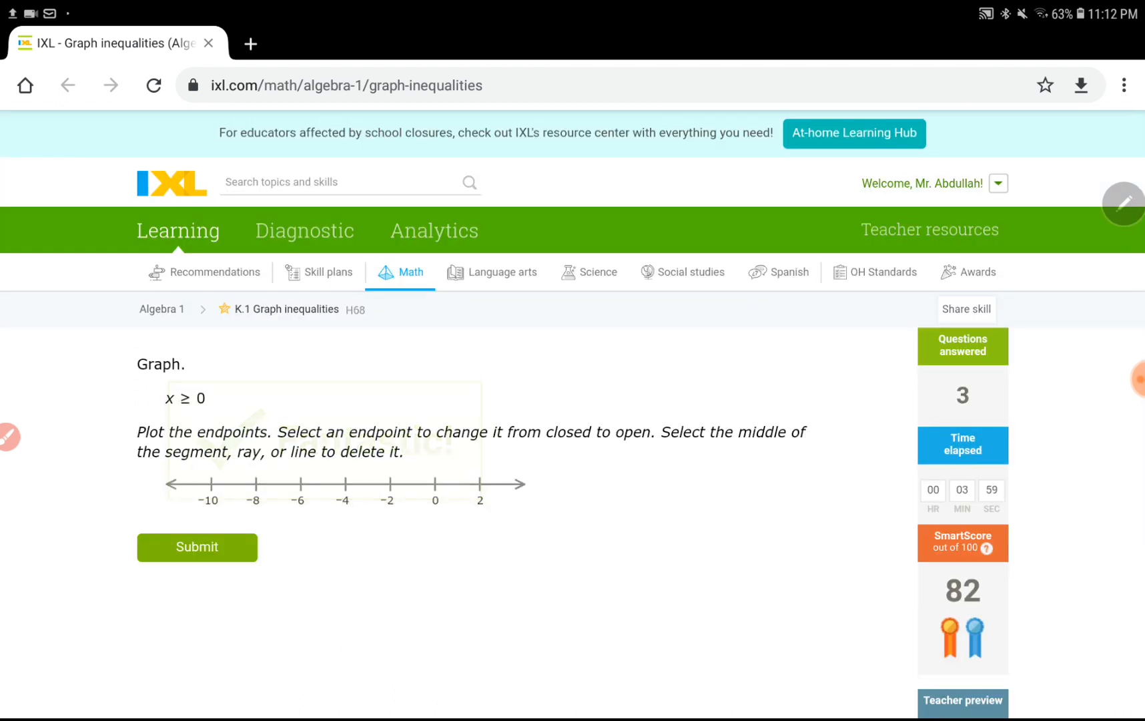
scroll("up", 3)
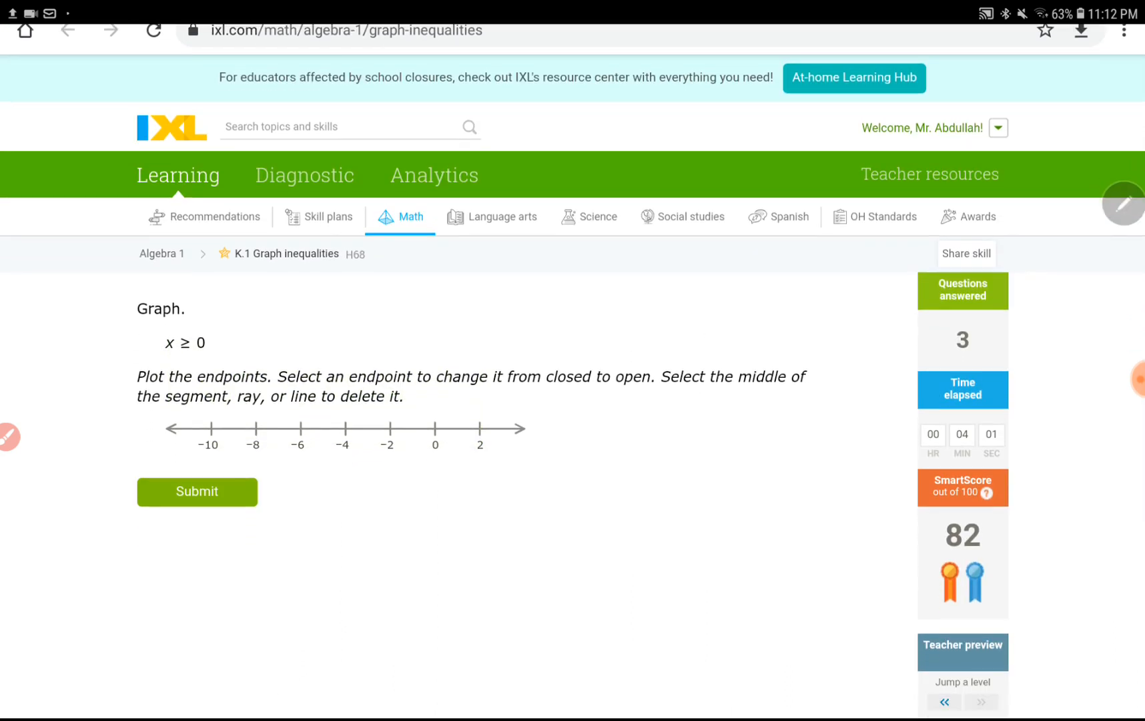
scroll("down", 3)
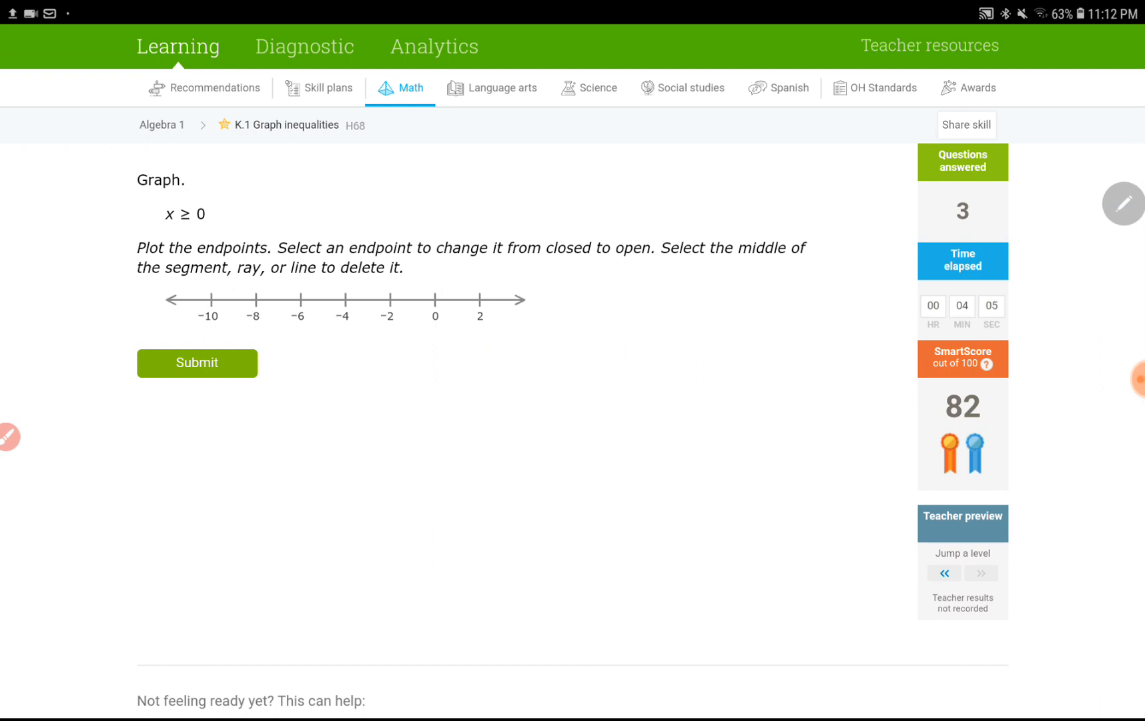
Graph x ≥ 0 as a rightward ray from a closed point at 0 and submit.
left_click(434, 300)
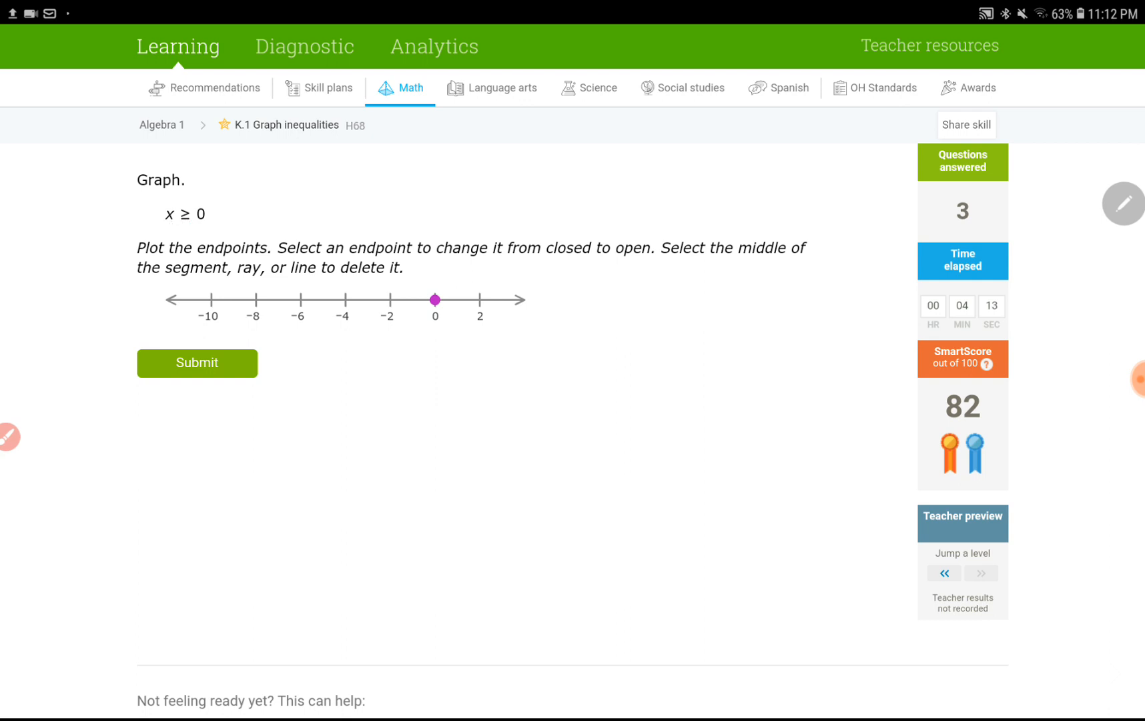
left_click(434, 300)
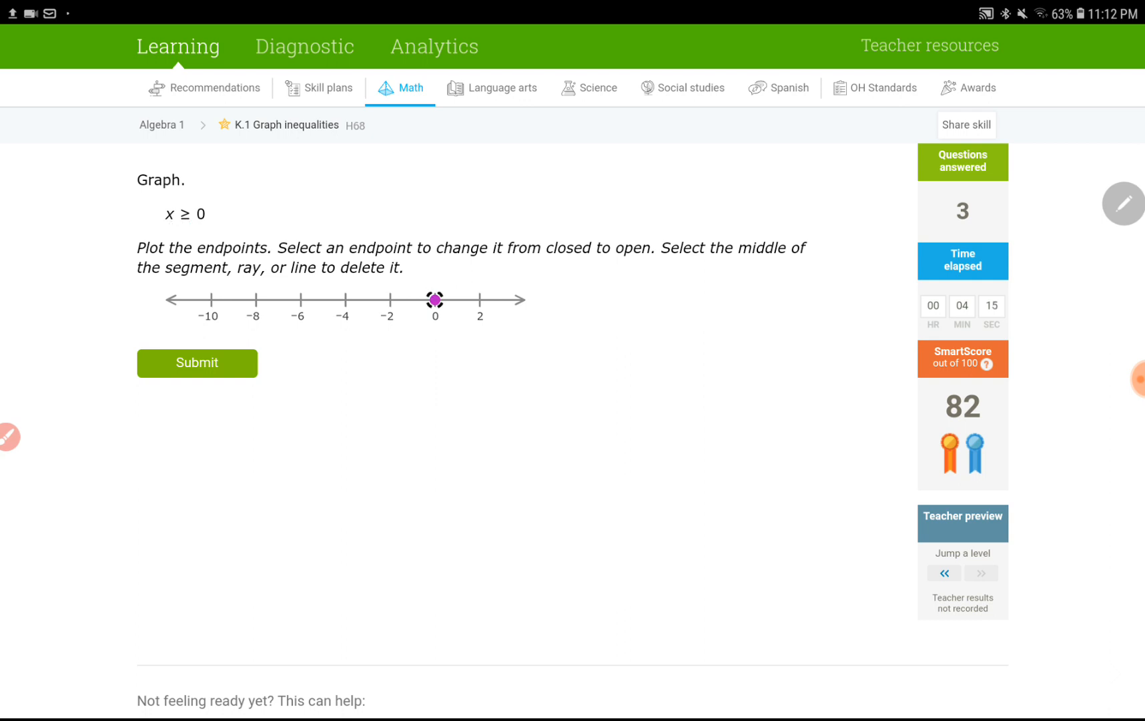
left_click(480, 301)
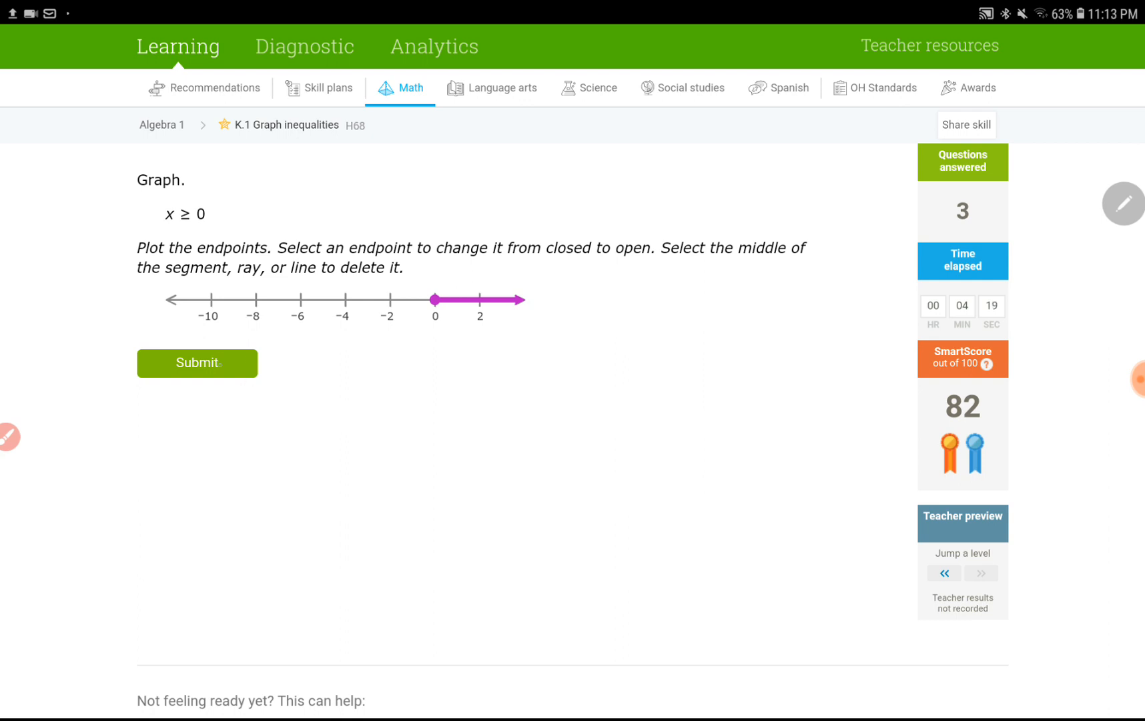
left_click(196, 363)
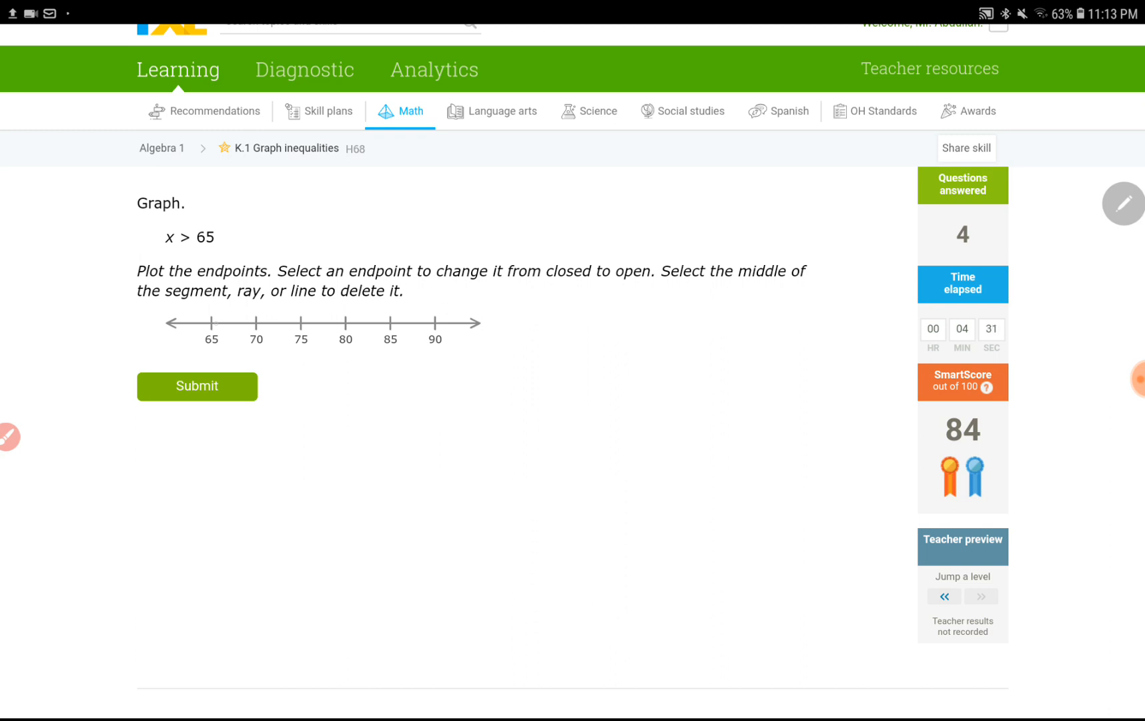
Plot an open point at 65 and extend the graph right toward 75.
left_click(211, 323)
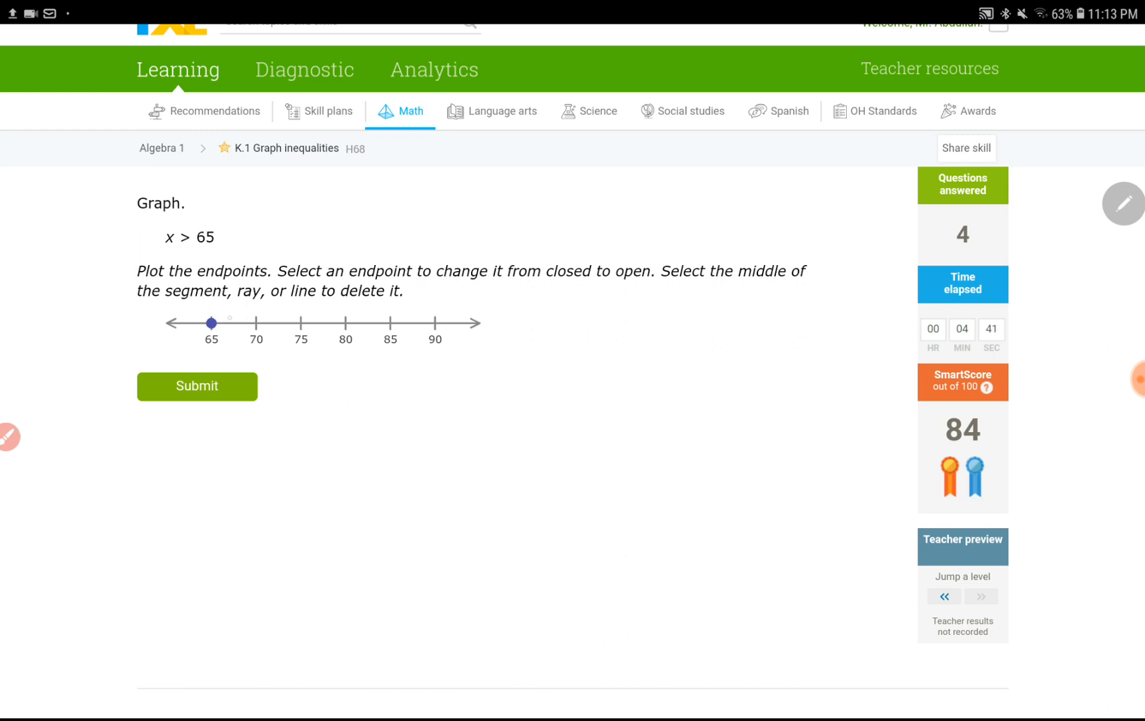
left_click(212, 323)
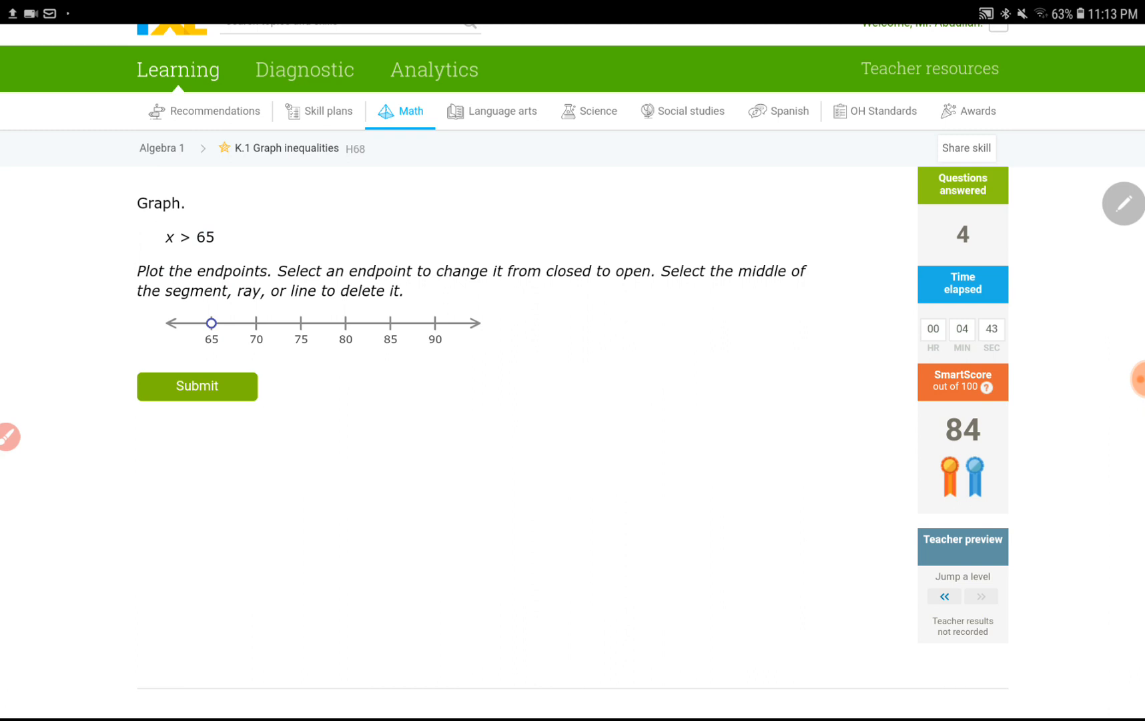
left_click(301, 323)
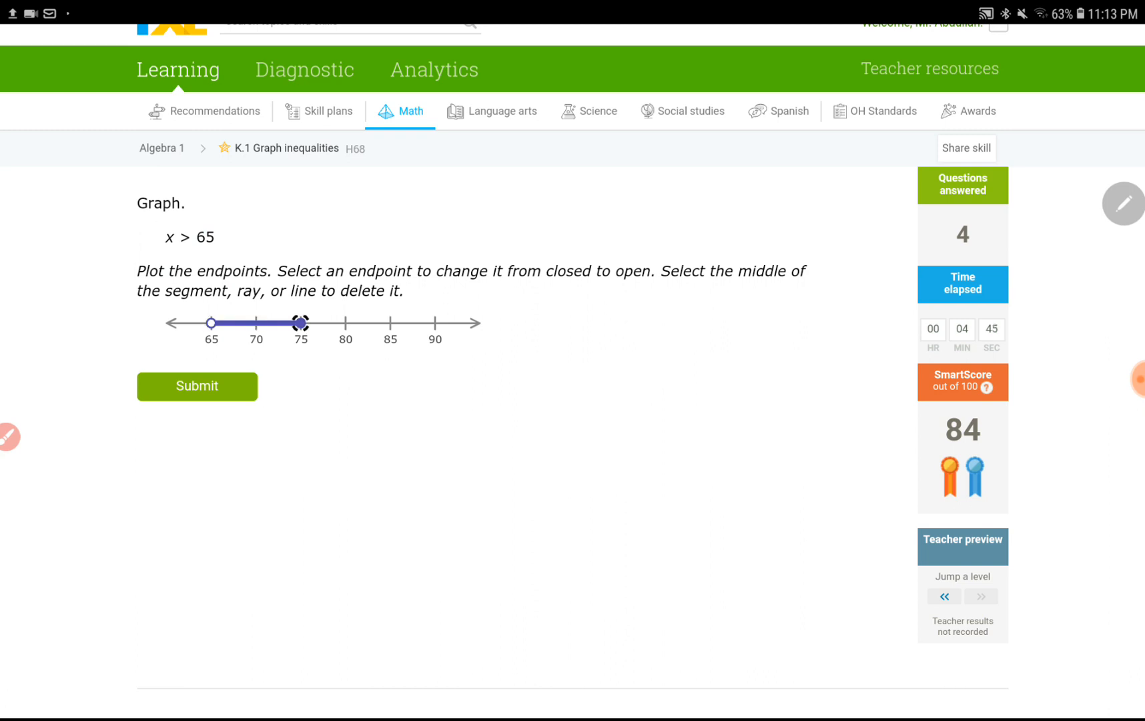